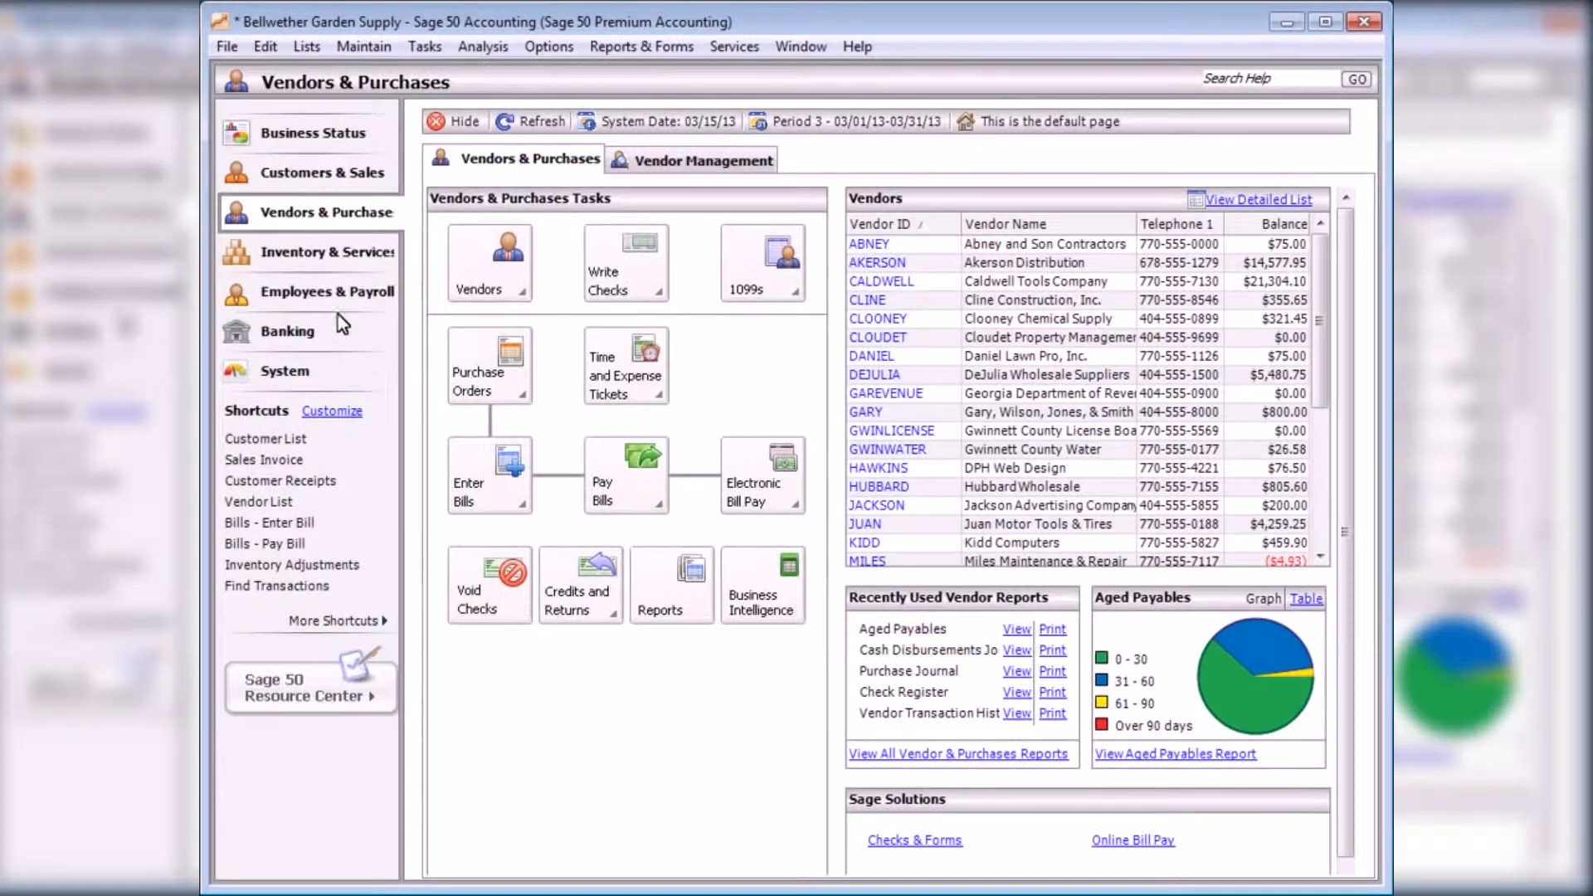
- Switch to the Inventory & Services home page for Bellwether Garden Supply
left_click(329, 252)
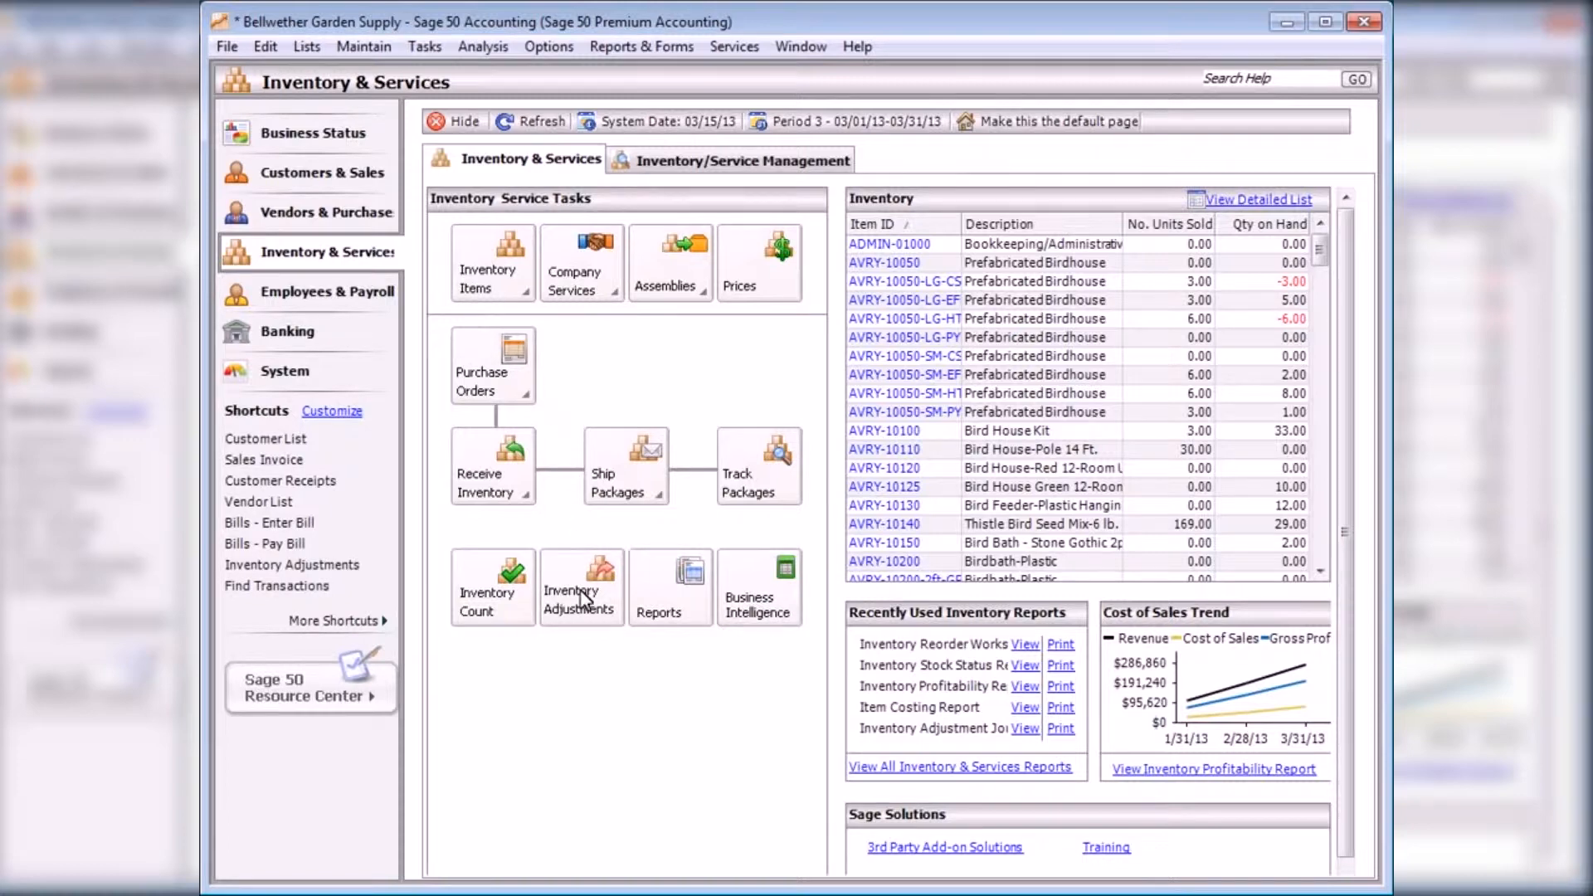
- Adjust Bird Feeder-Plastic Hanging (AVRY-10130) by -5 with reference 'damaged' and save it
left_click(580, 584)
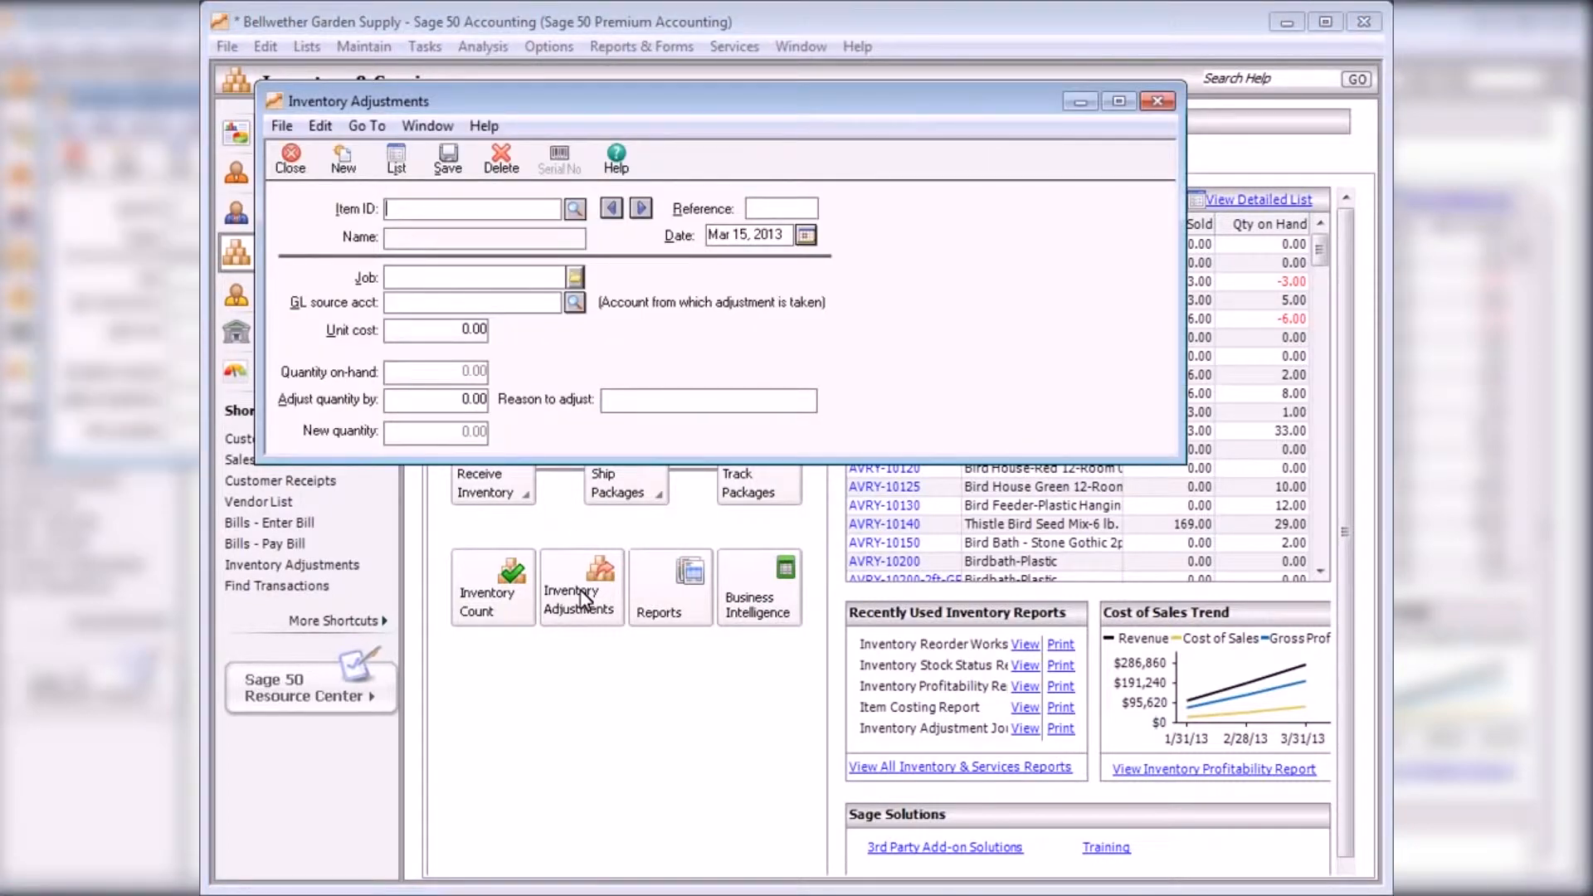
left_click(574, 208)
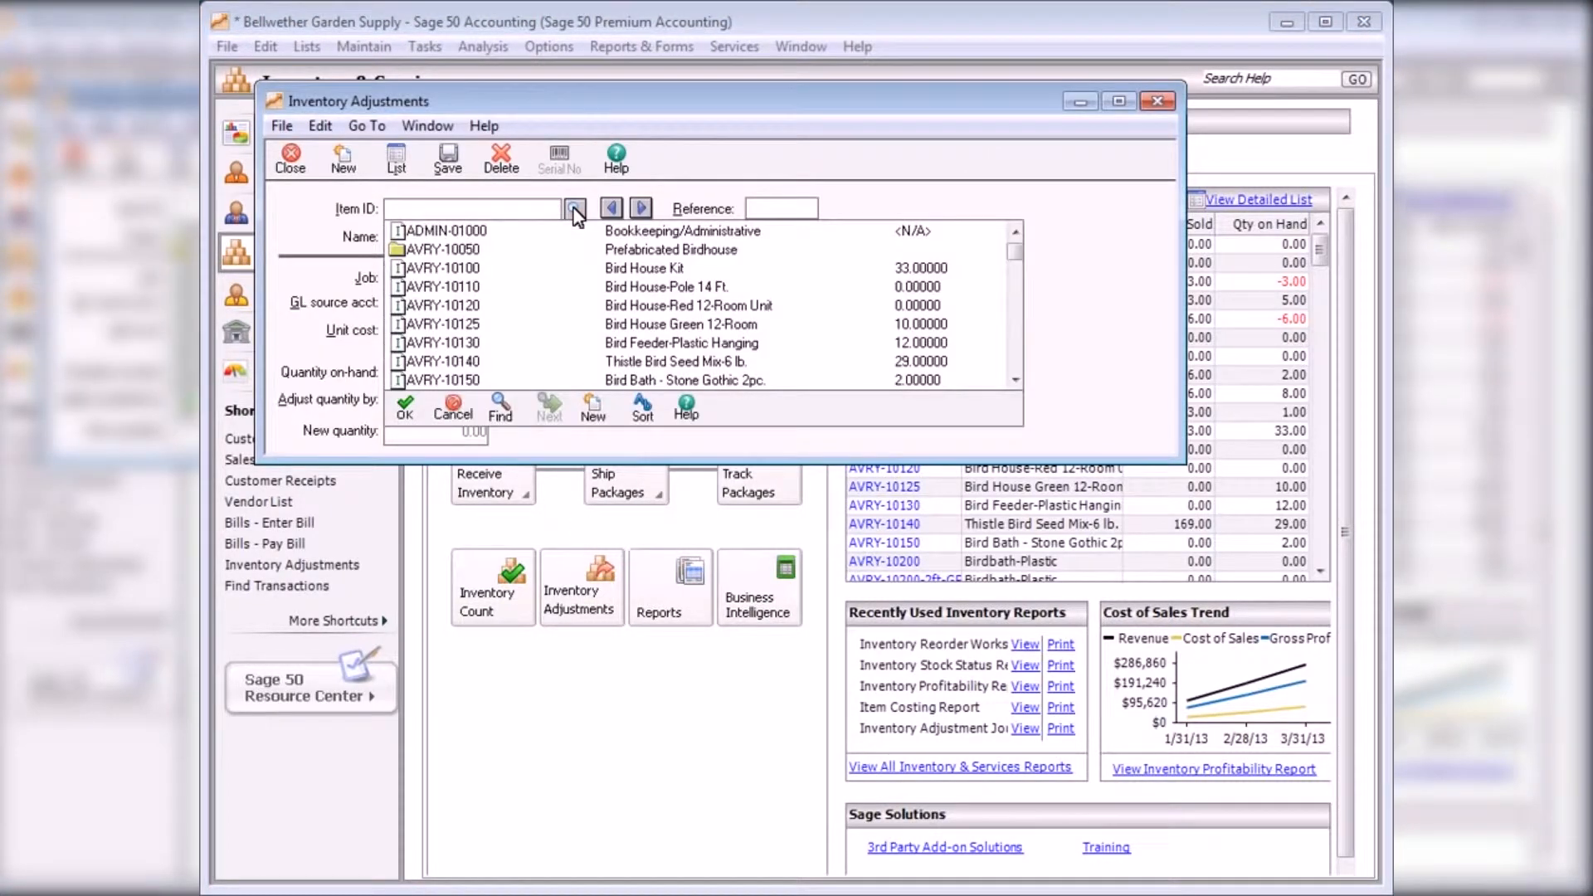
left_click(444, 343)
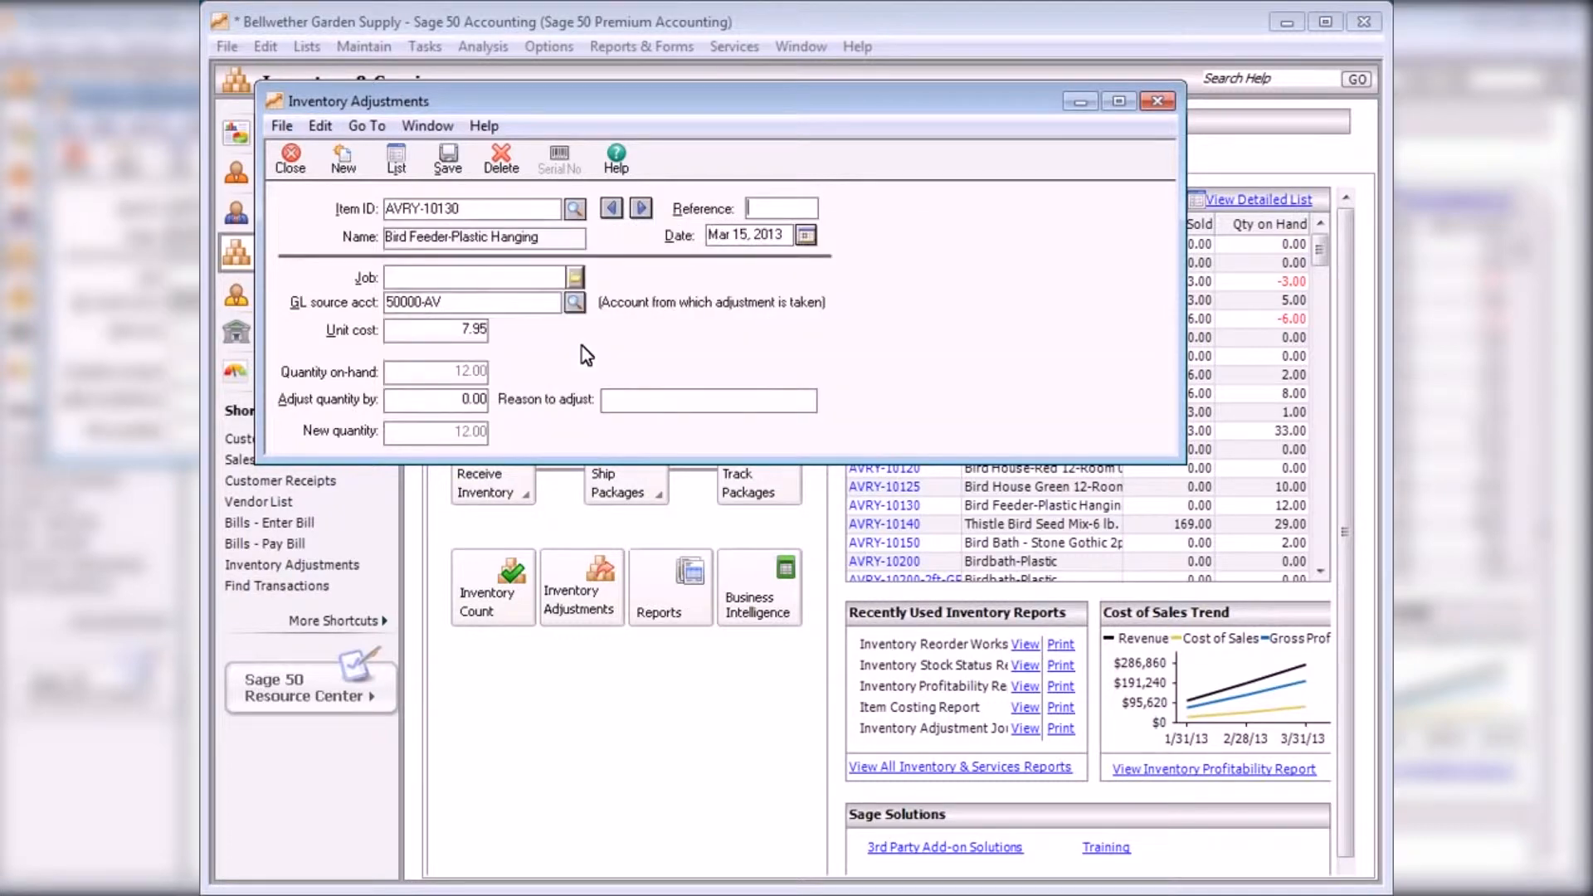
type("damaged03")
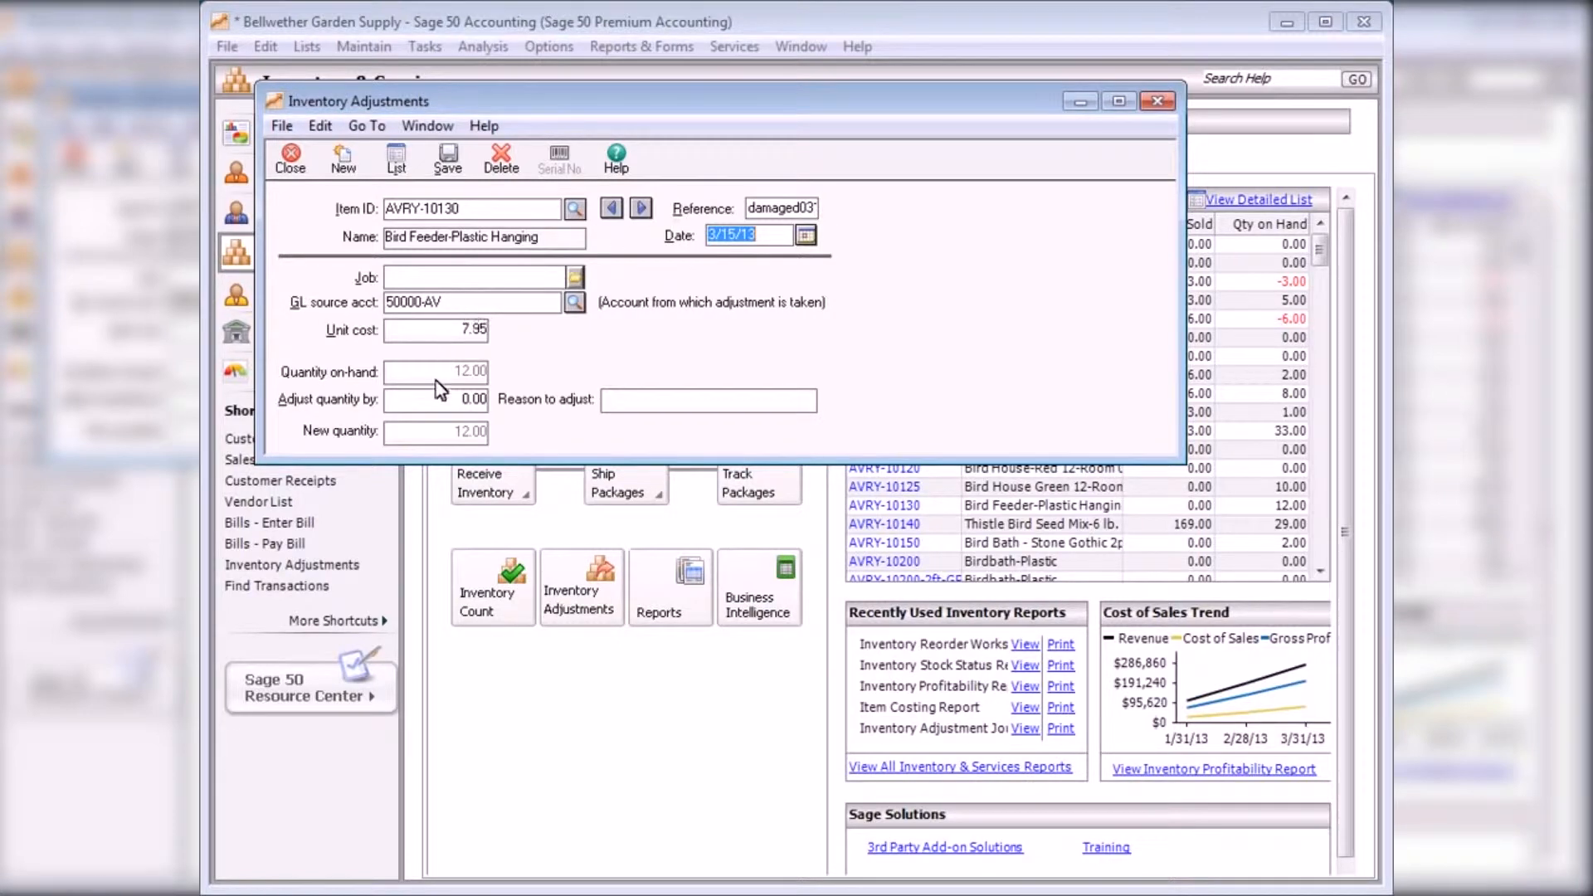
type("5")
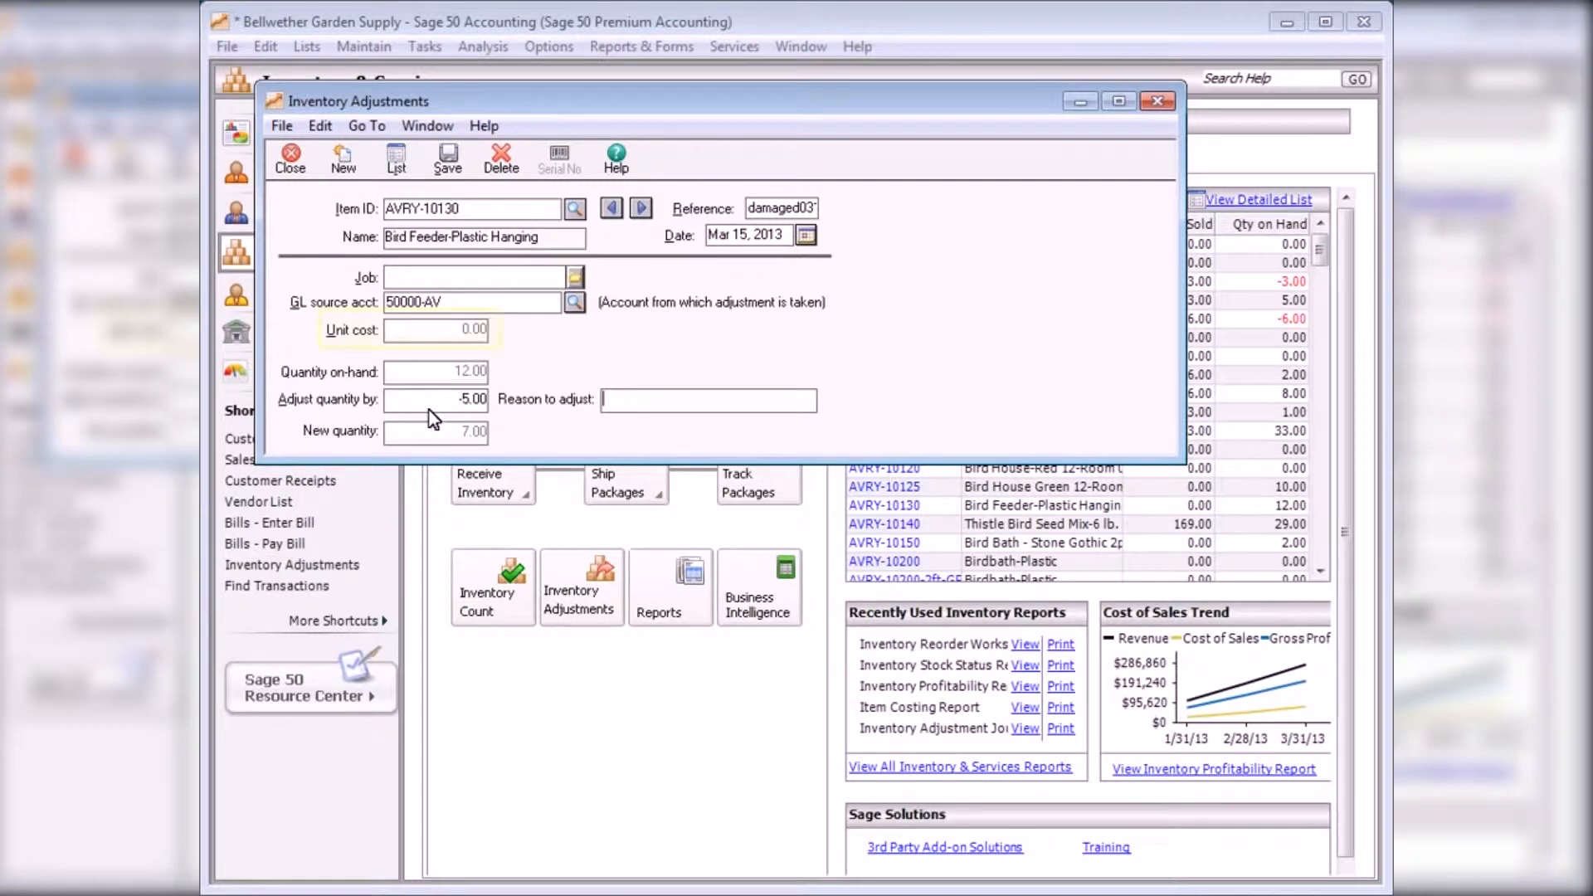
left_click(438, 329)
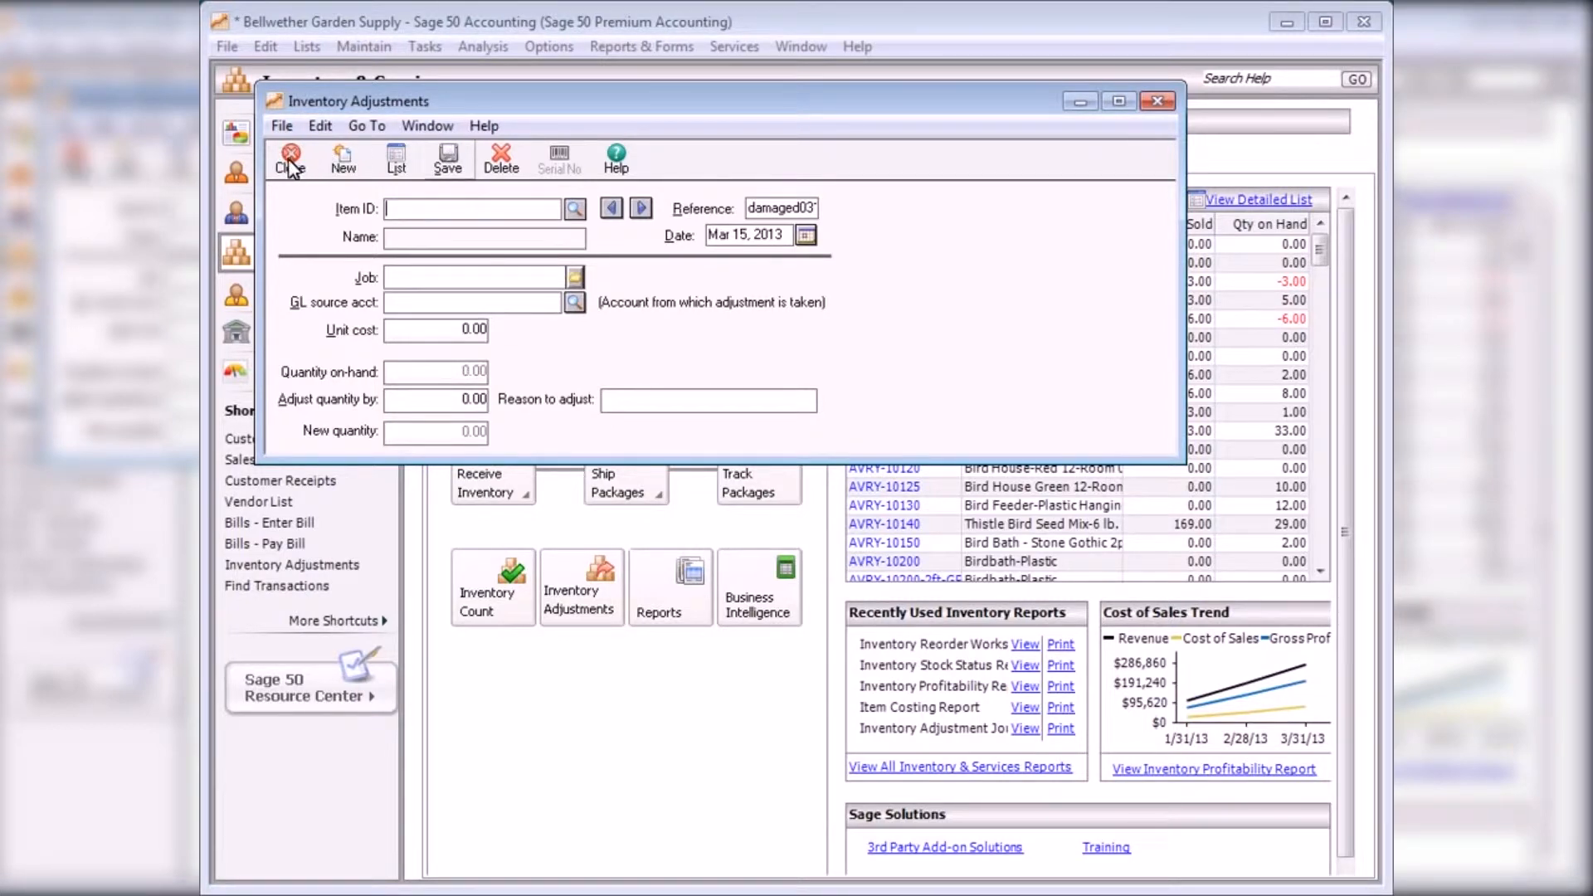
- Close the Inventory Adjustments window, returning to the Inventory & Services page
left_click(290, 158)
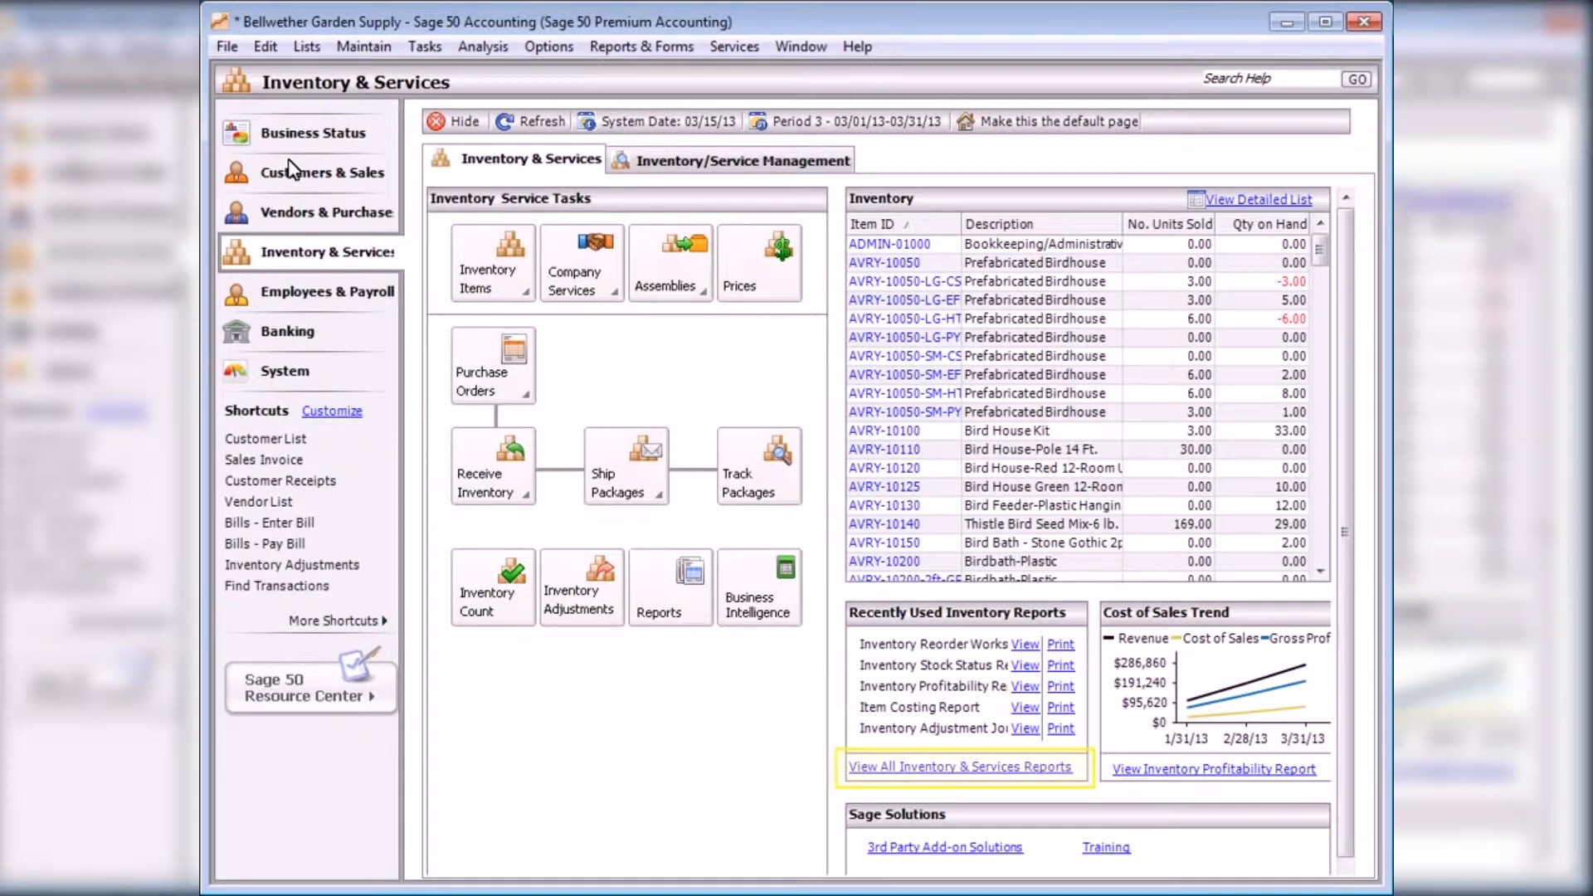
- Show all inventory reports, preview the Bill of Materials Report and close it
left_click(963, 766)
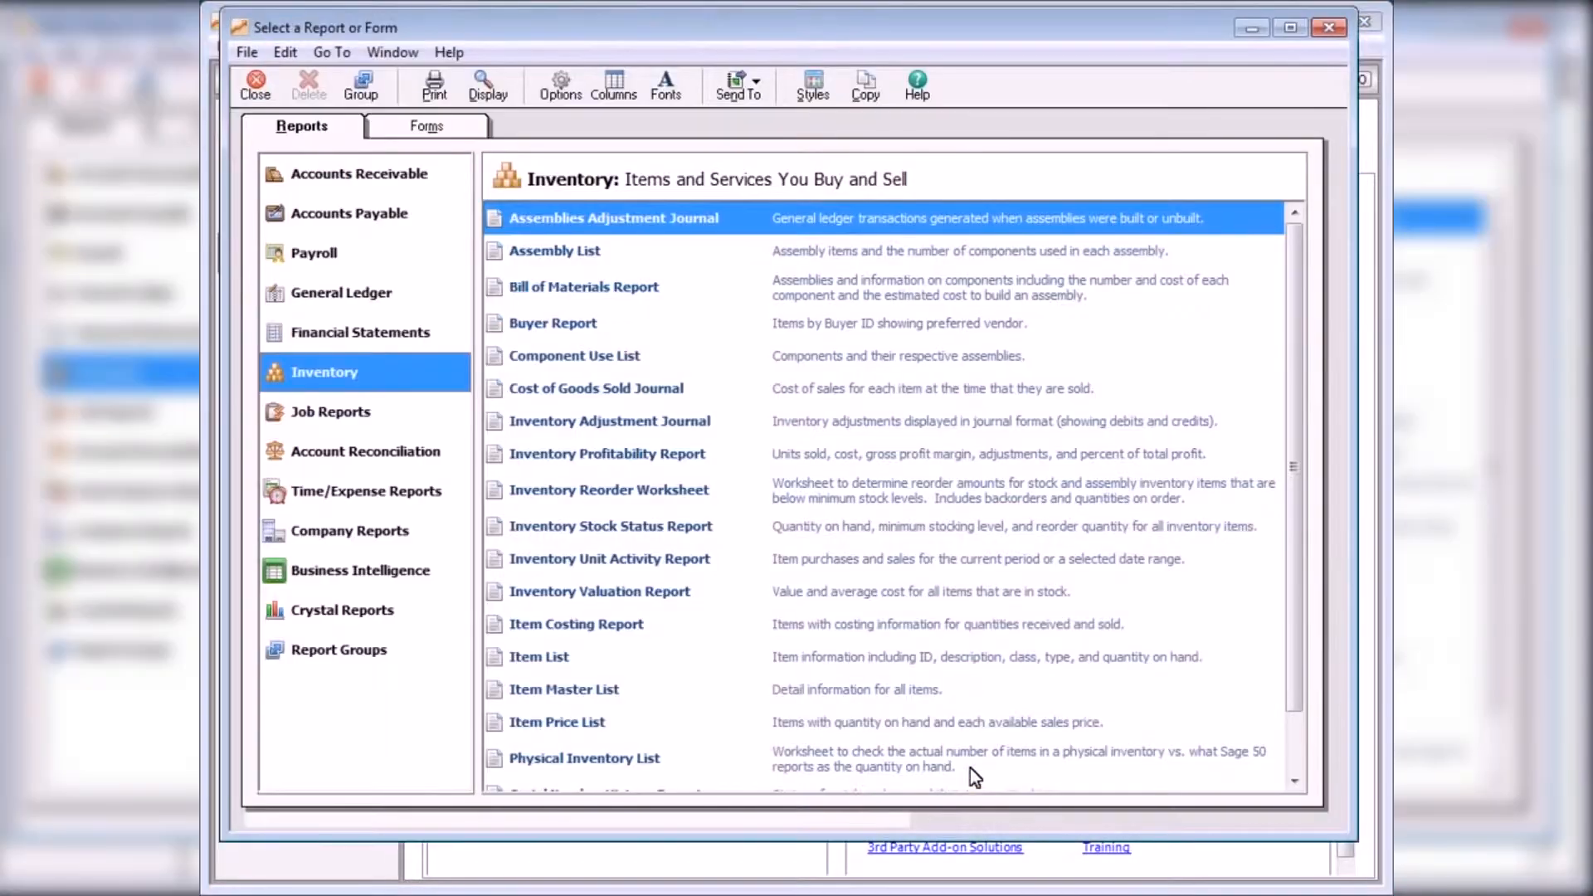
mouse_move(623, 596)
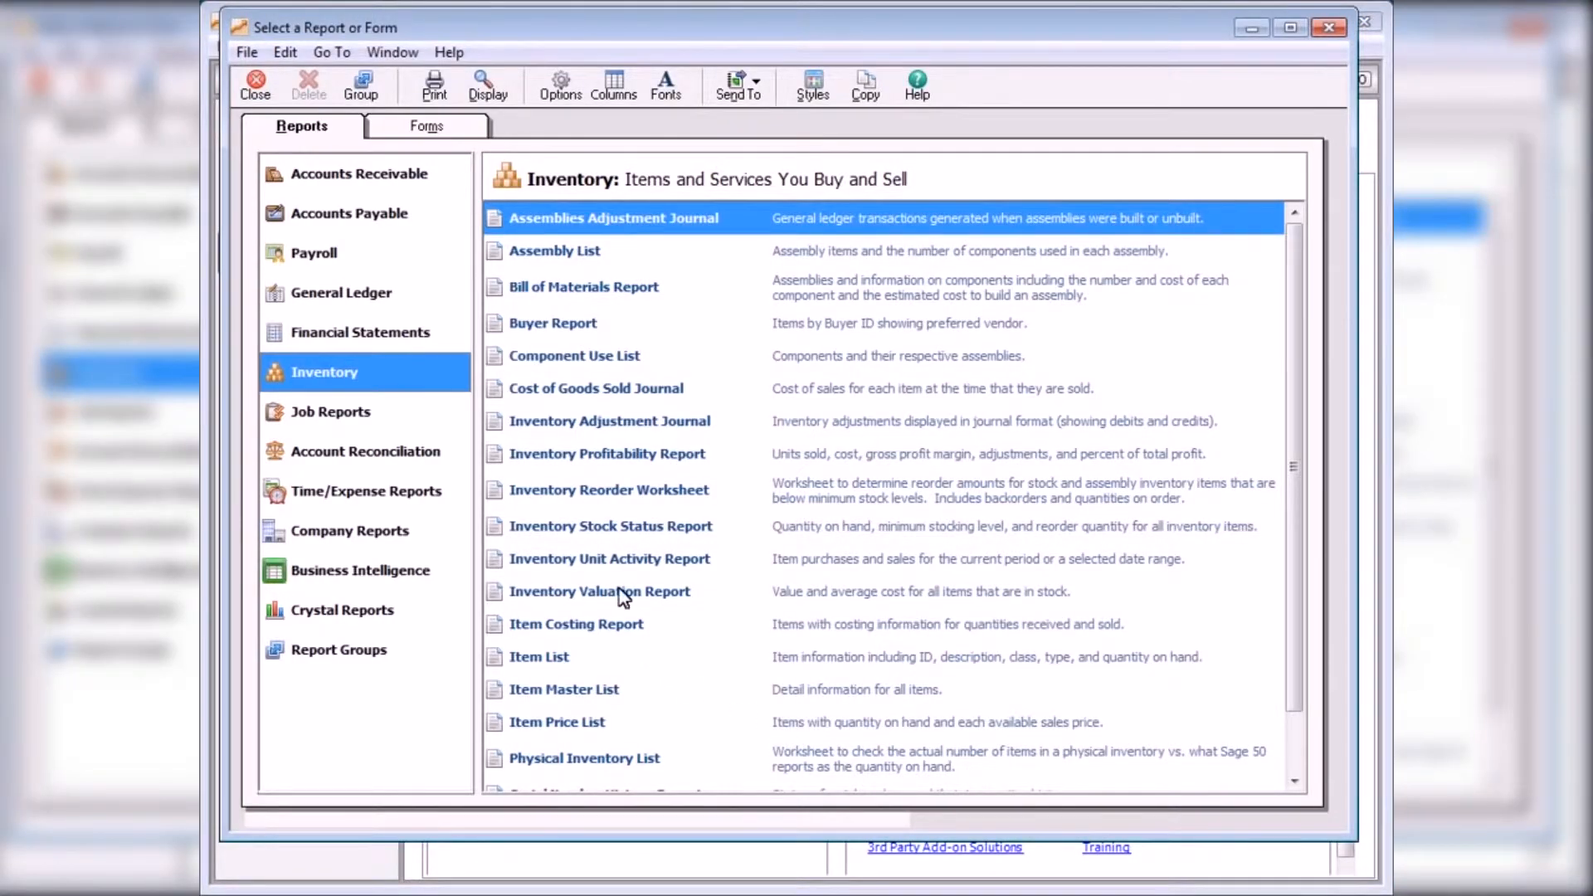
double_click(583, 286)
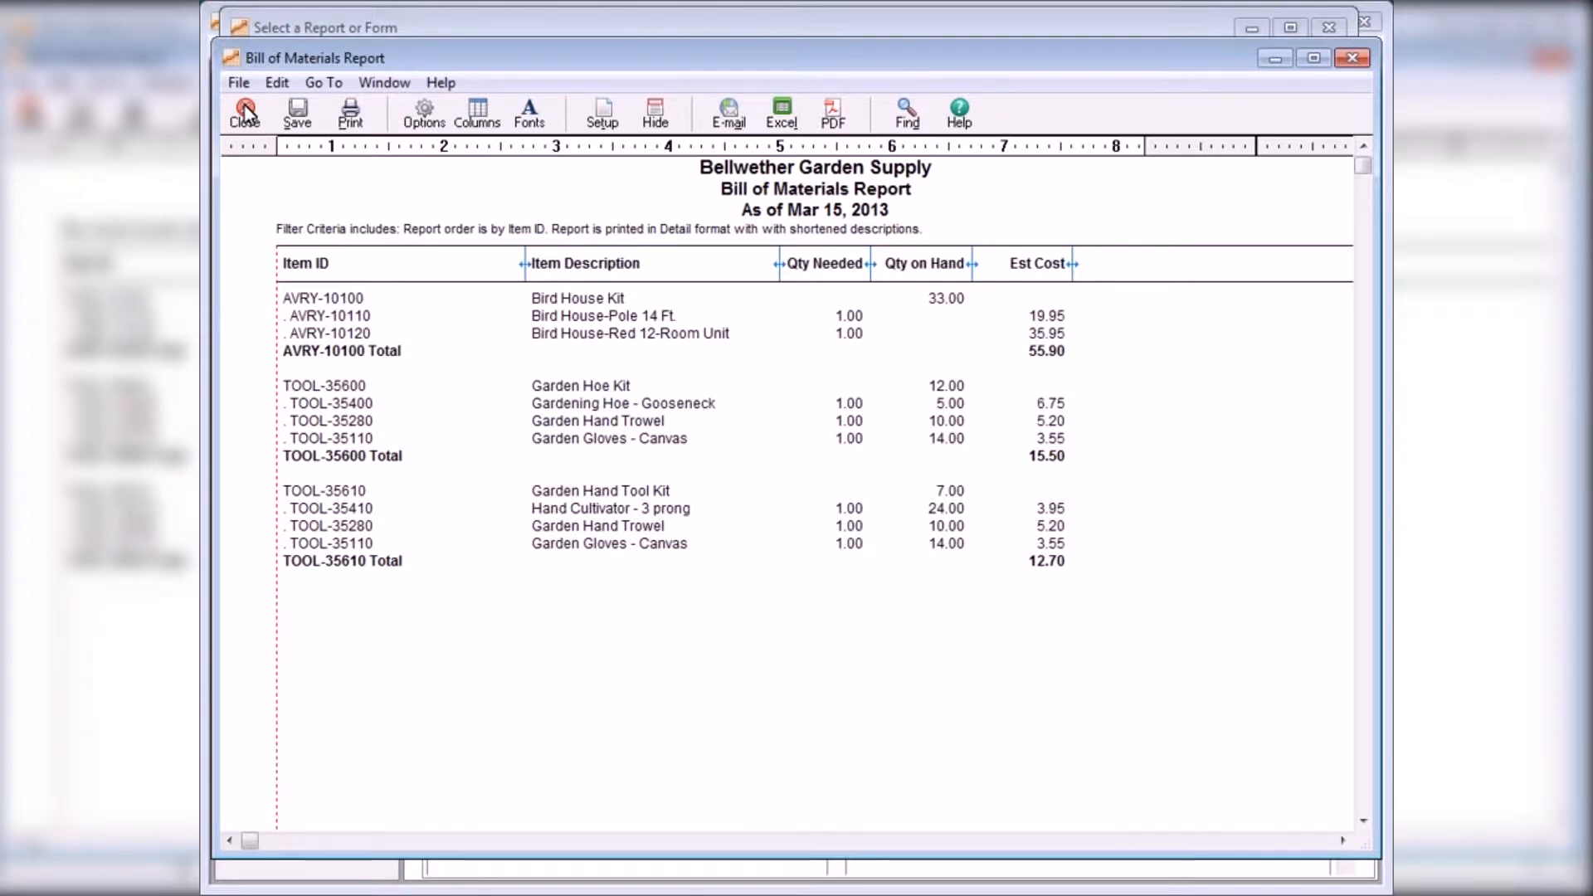
left_click(244, 112)
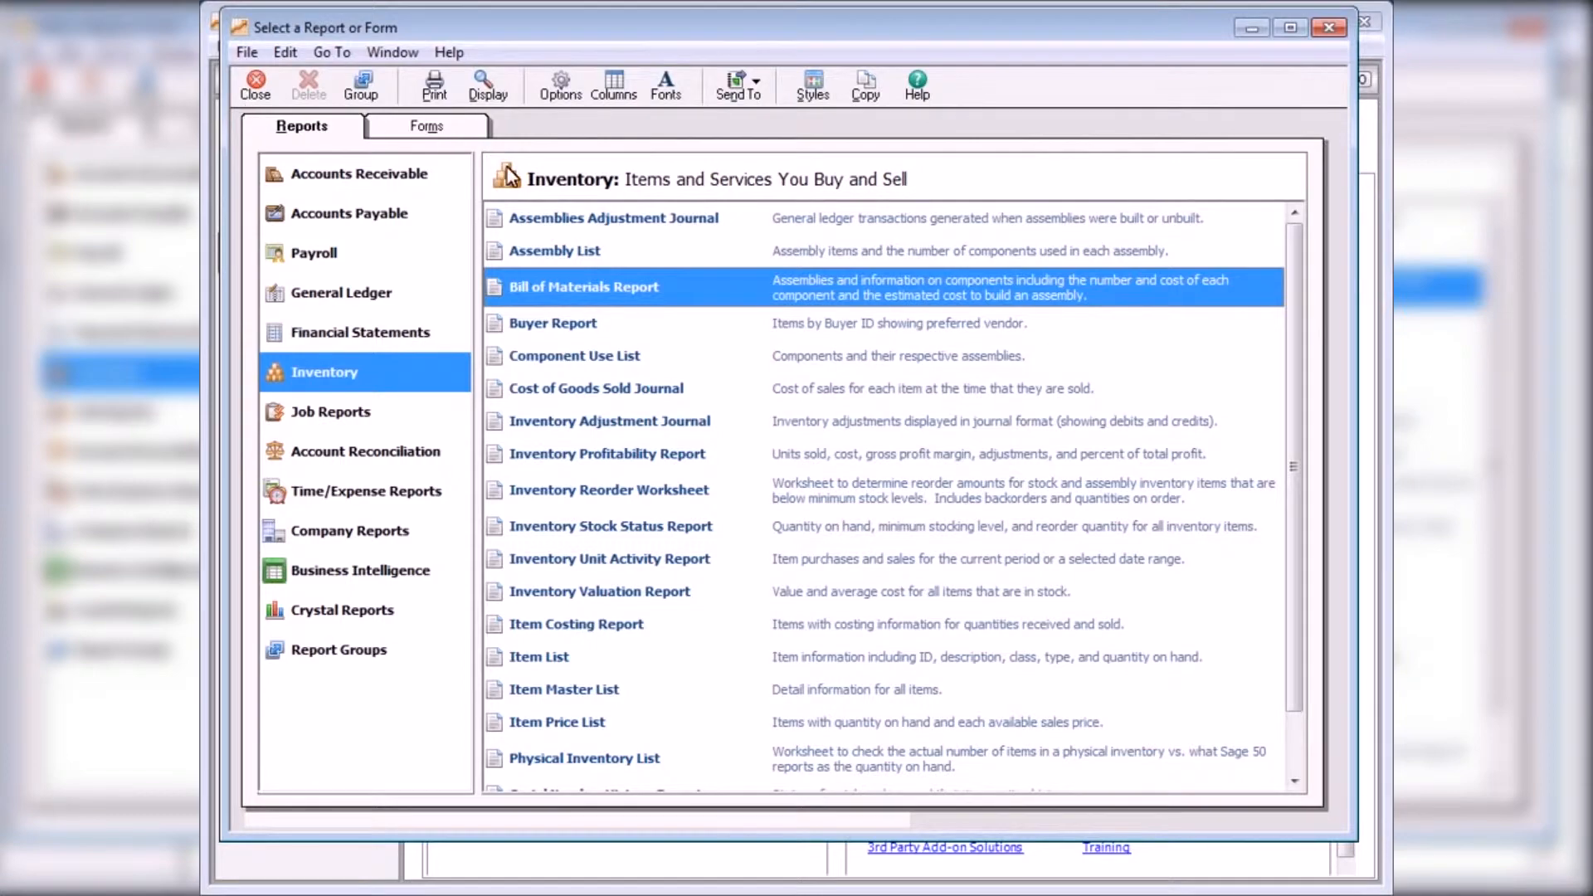
double_click(596, 388)
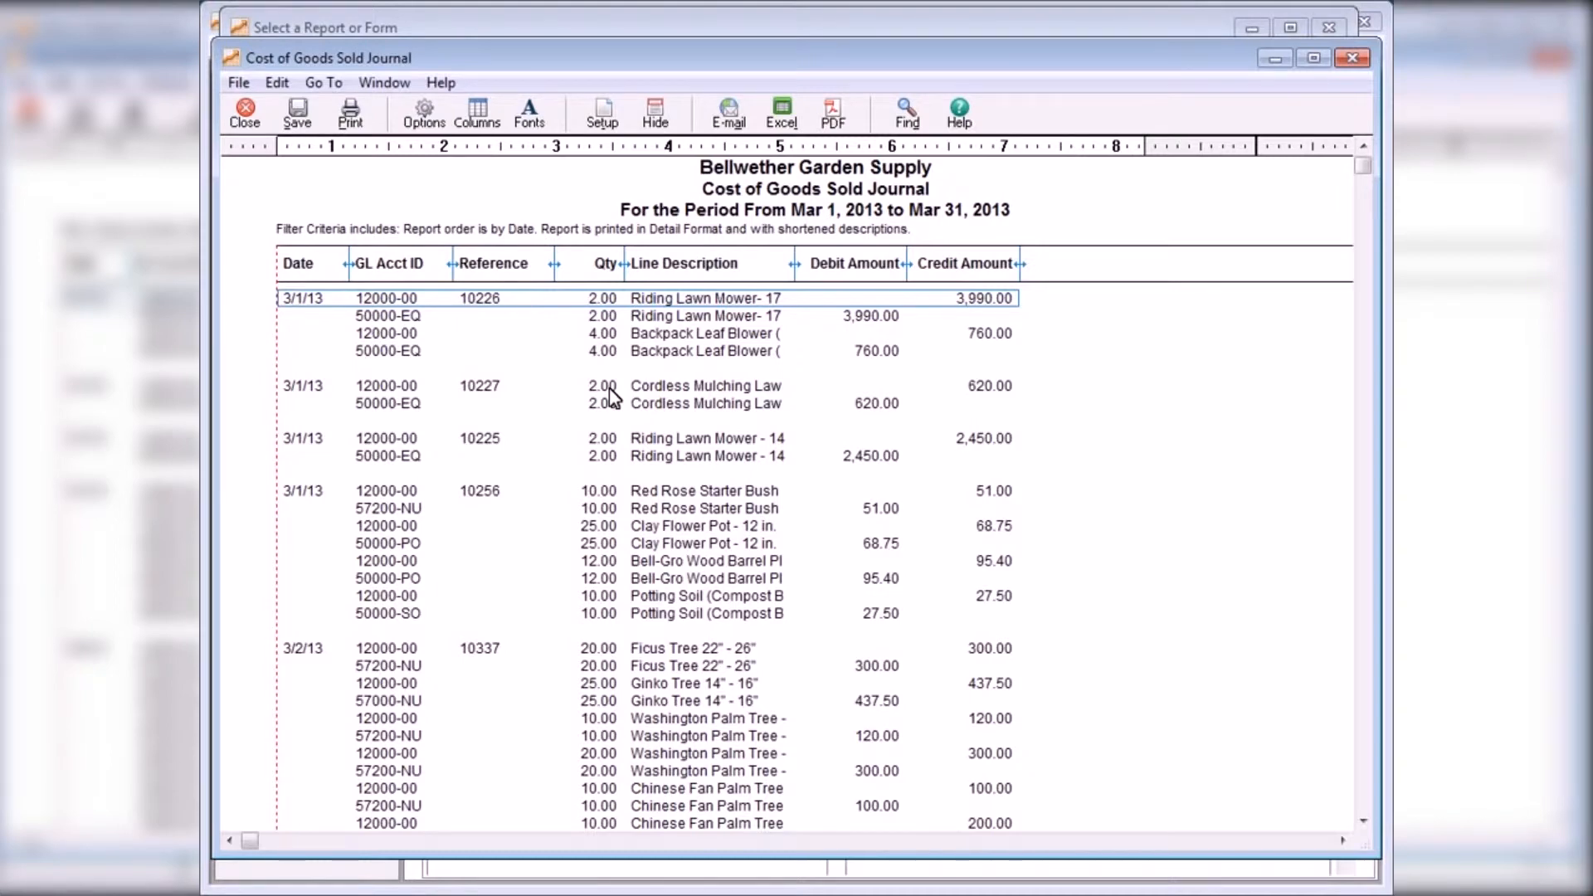
left_click(243, 112)
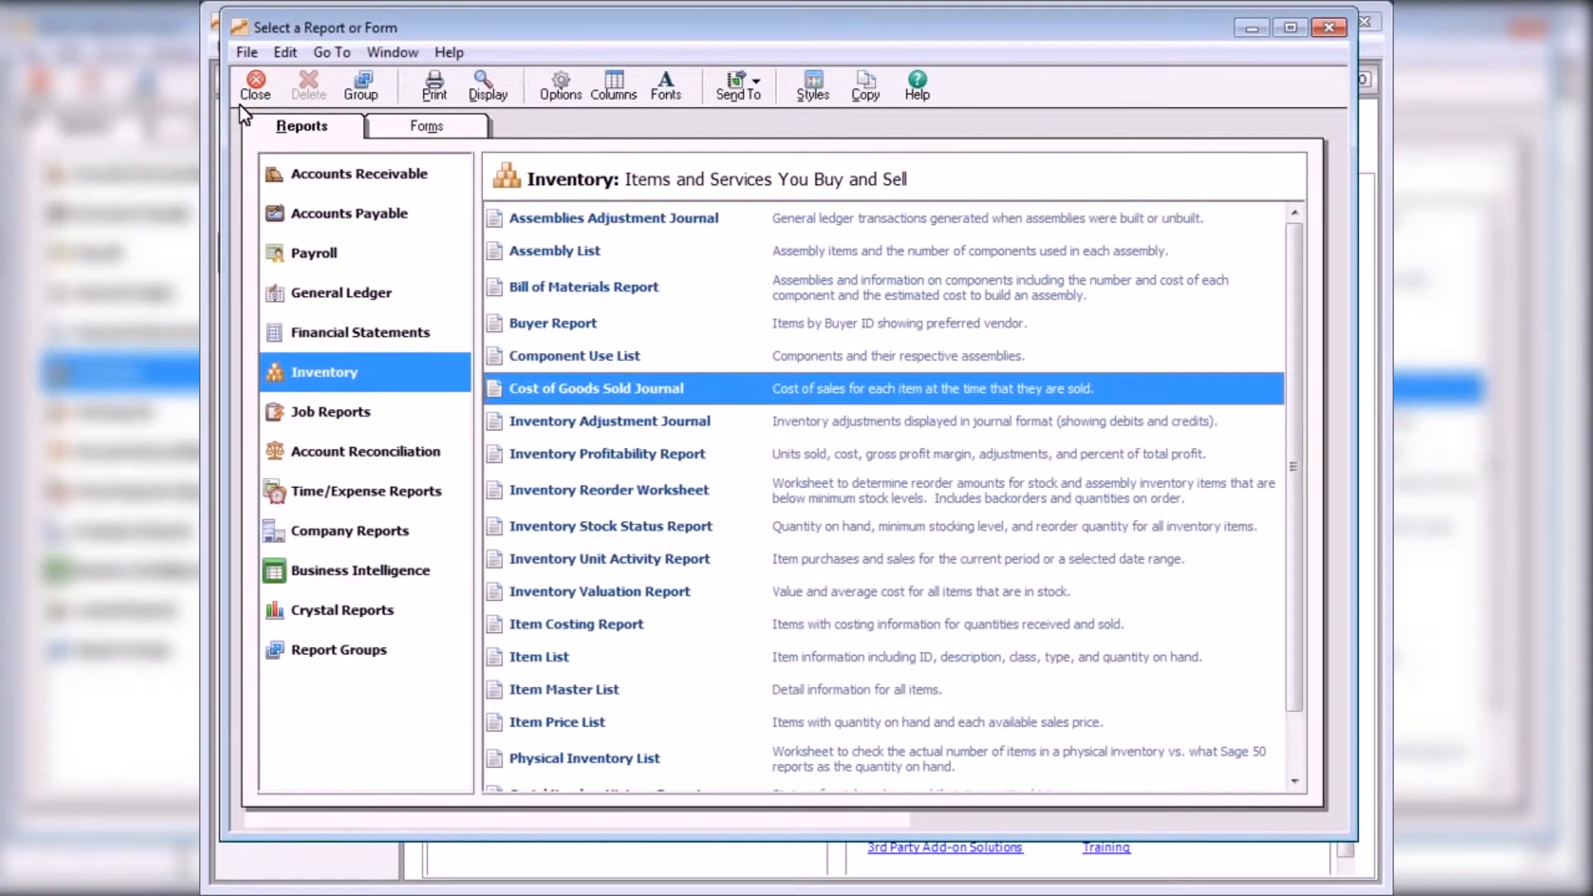
mouse_move(610, 459)
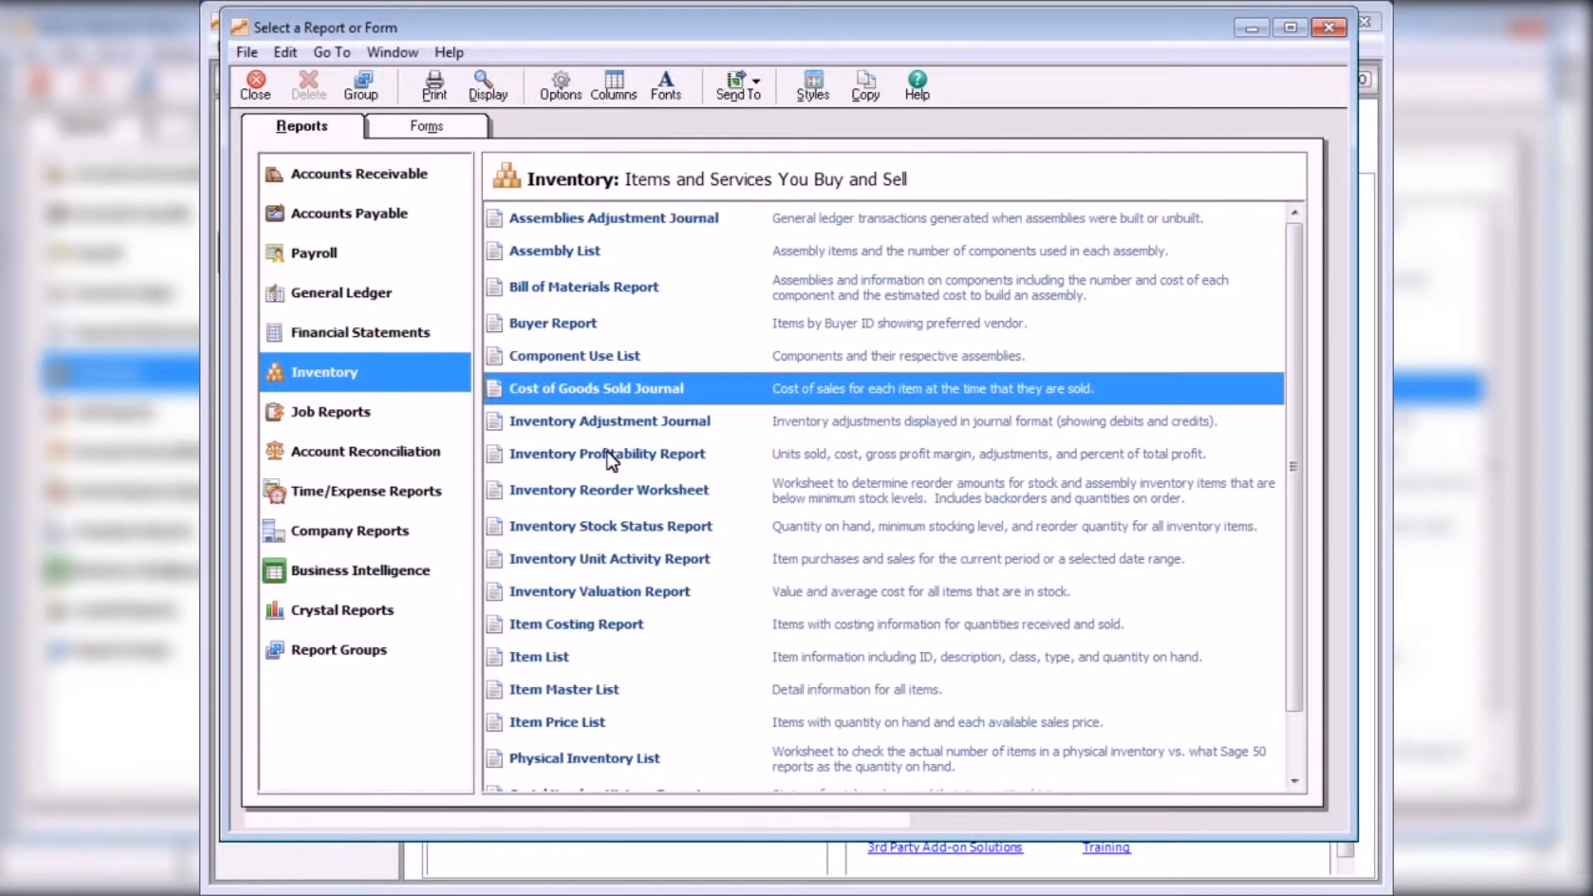
- Preview and close the Inventory Profitability Report, then preview the Item List report
double_click(607, 454)
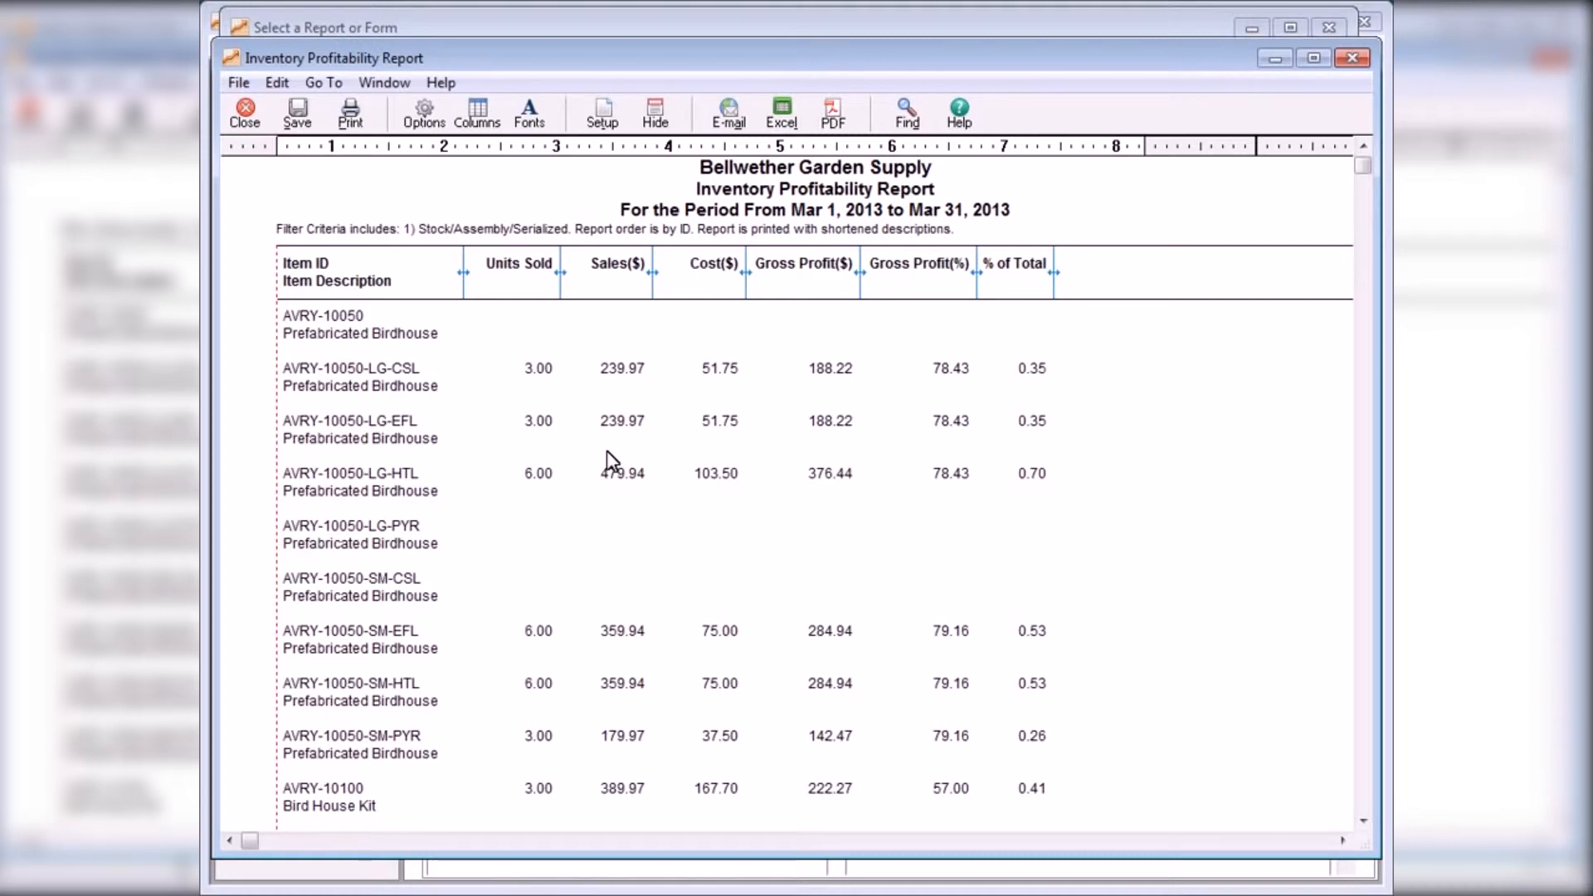
left_click(244, 112)
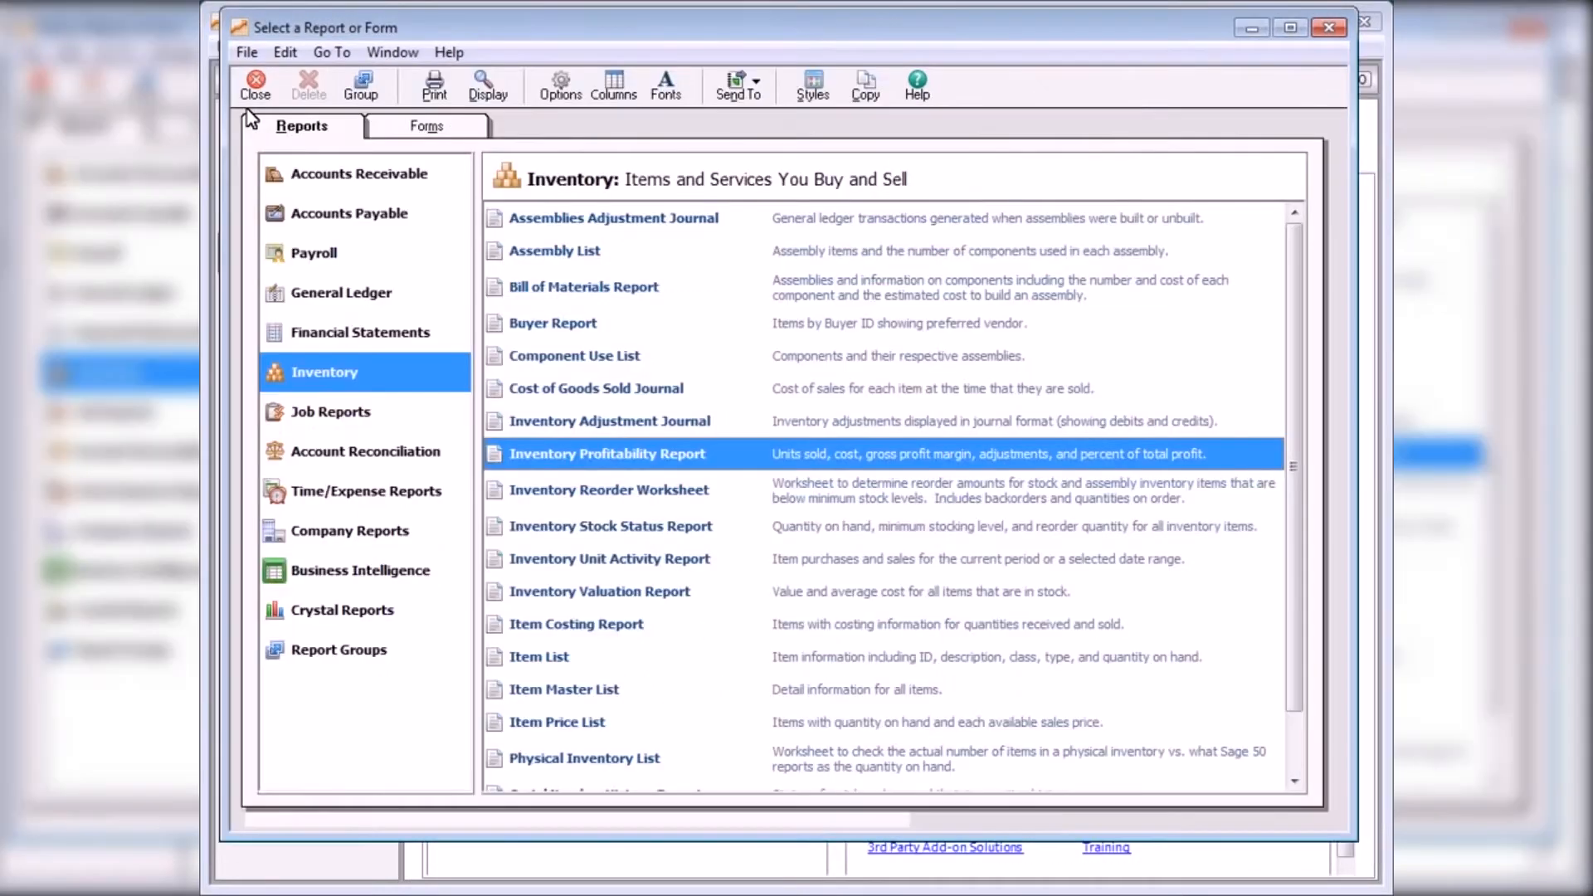
mouse_move(543, 661)
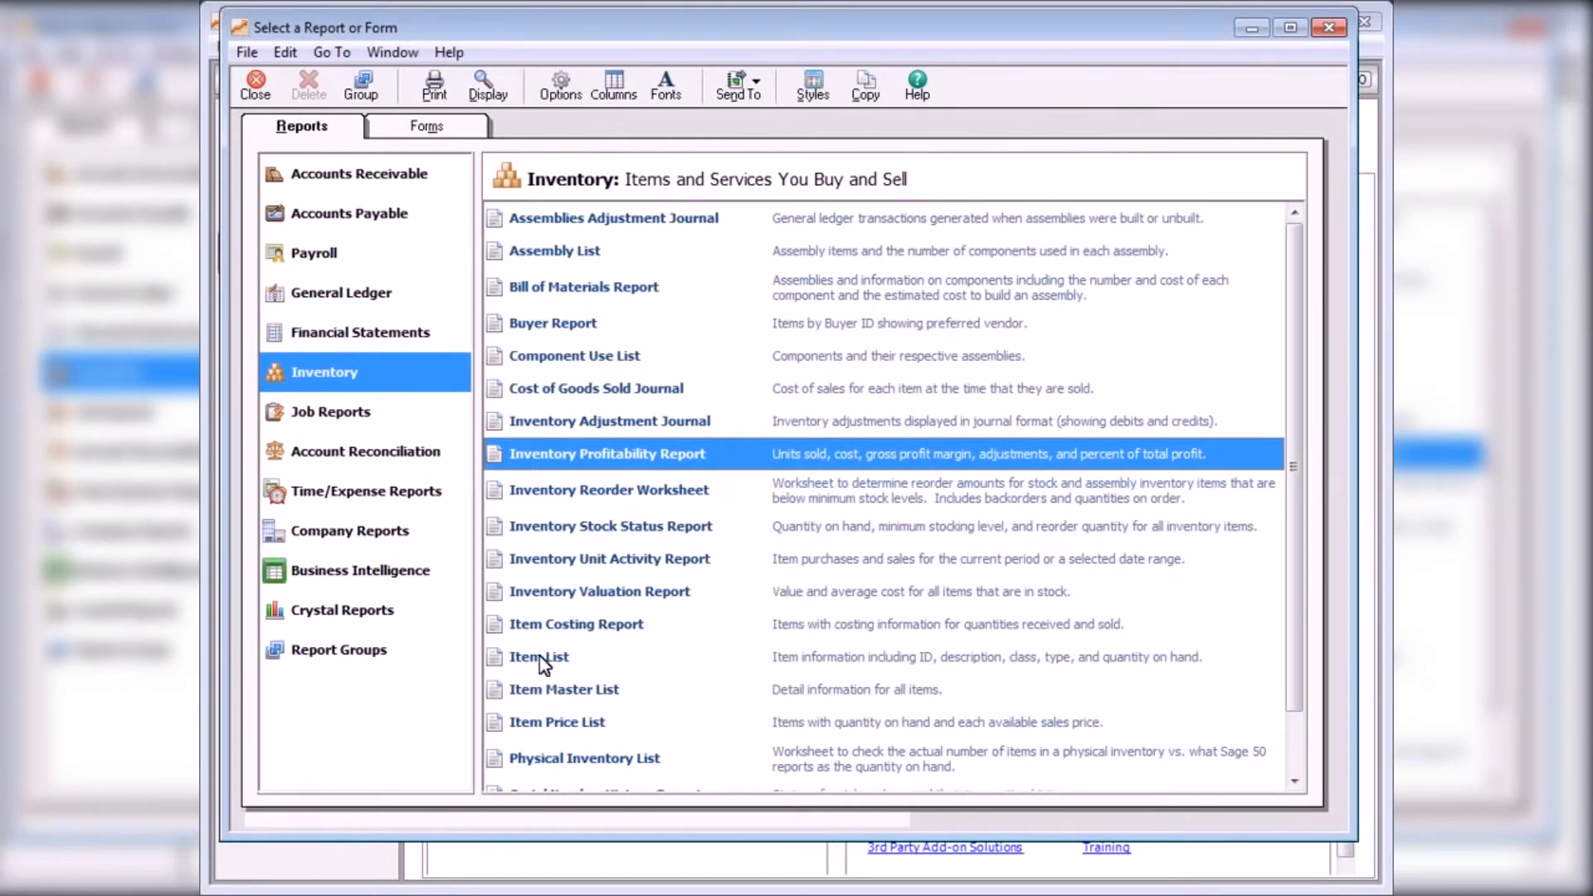
double_click(539, 656)
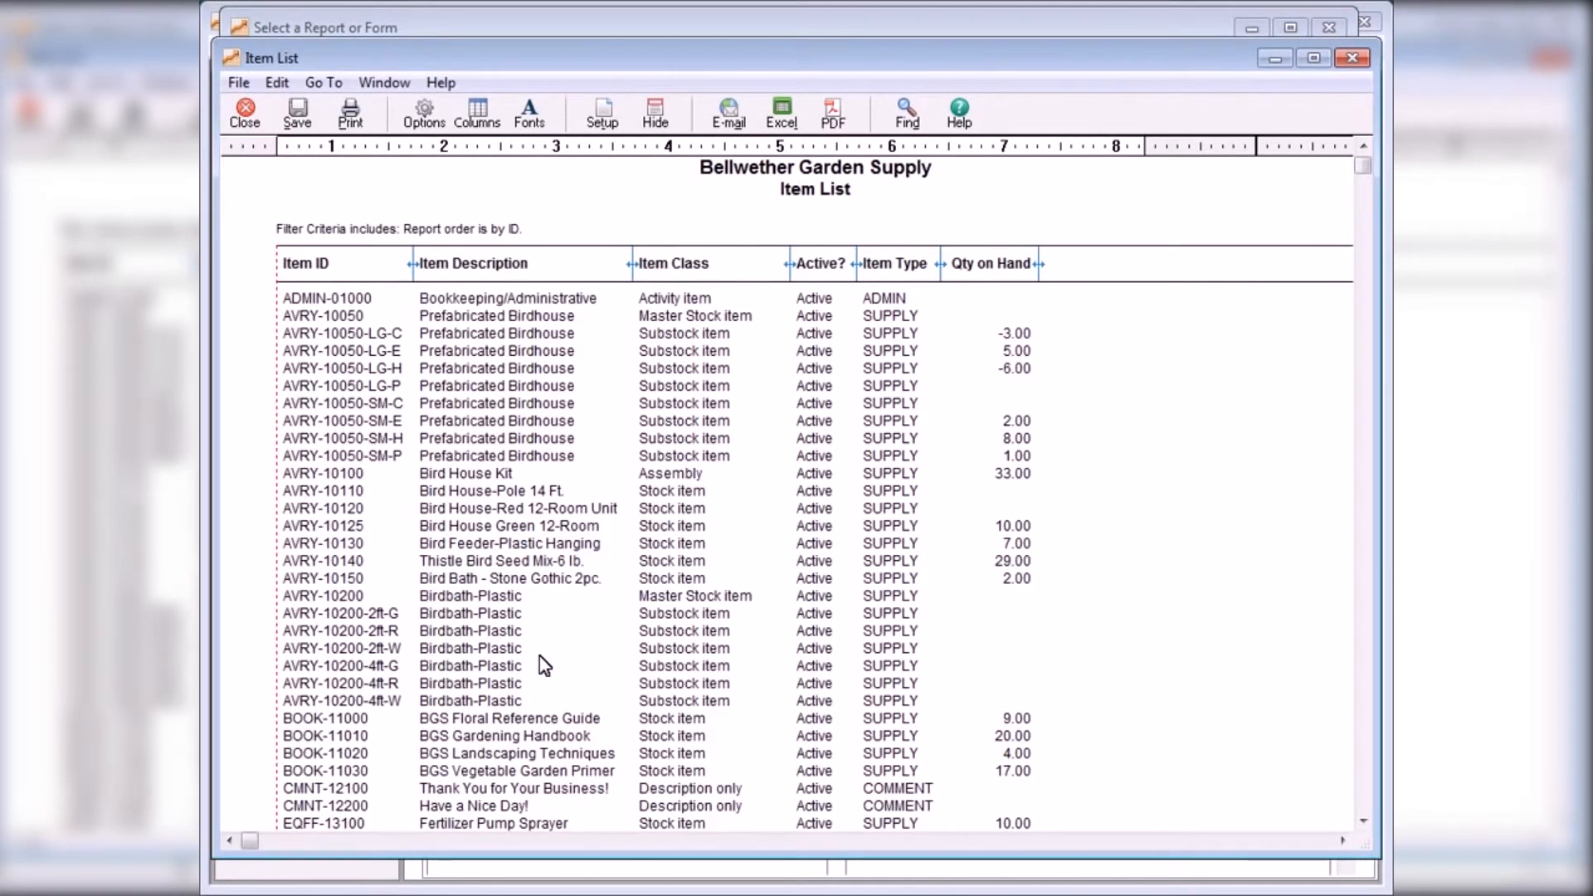